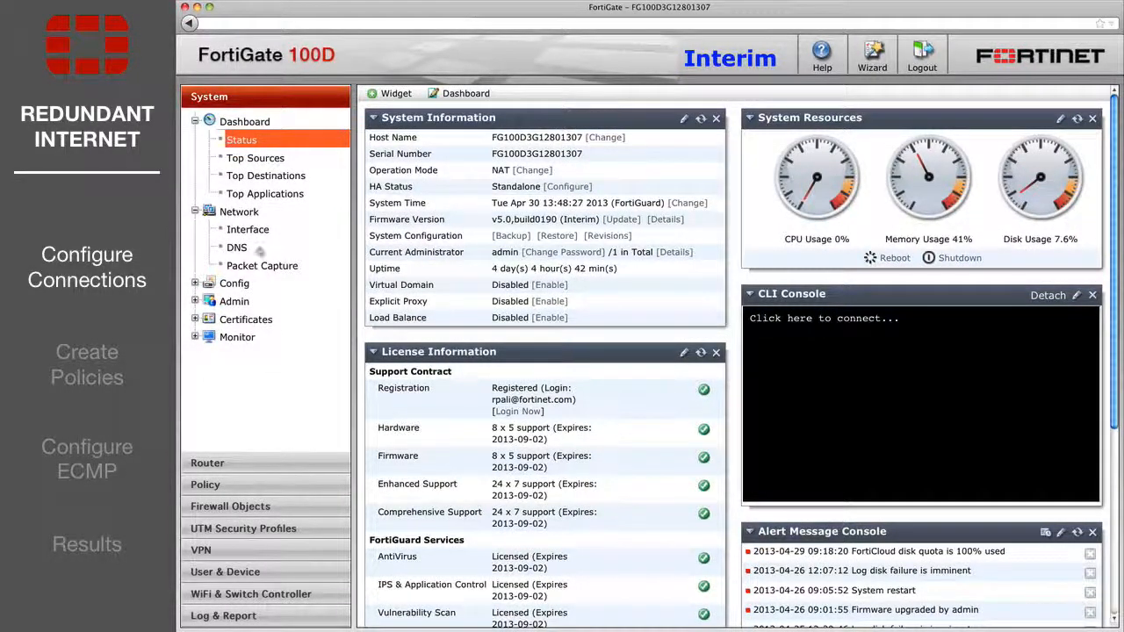
Step: Show the Network > Interface list with wan1 and wan2 visible
left_click(247, 228)
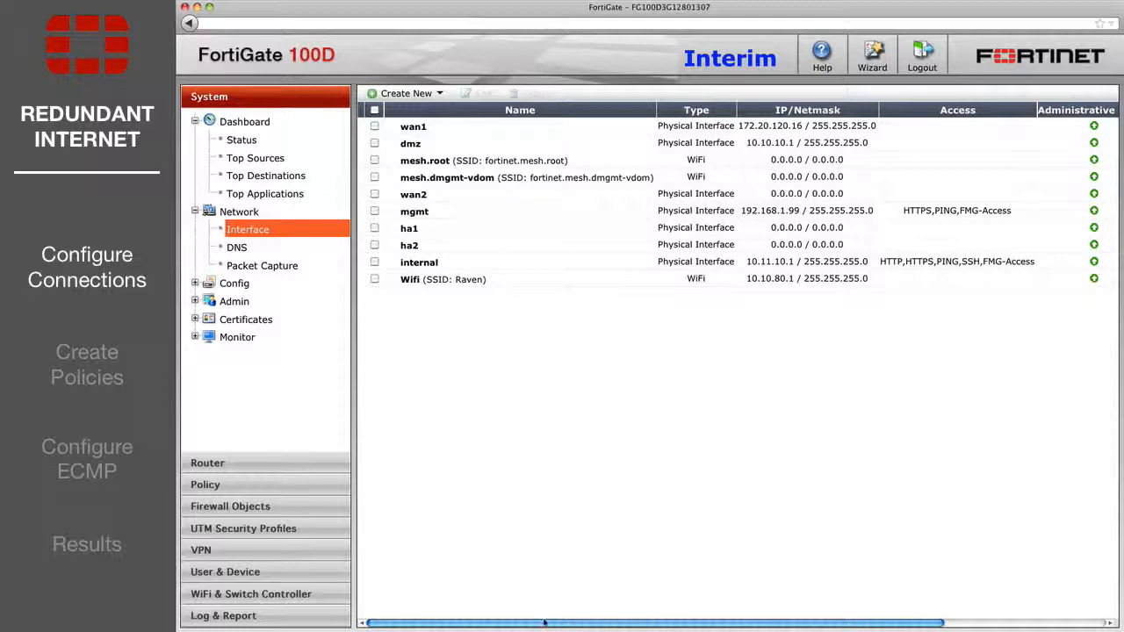
scroll("right", 3)
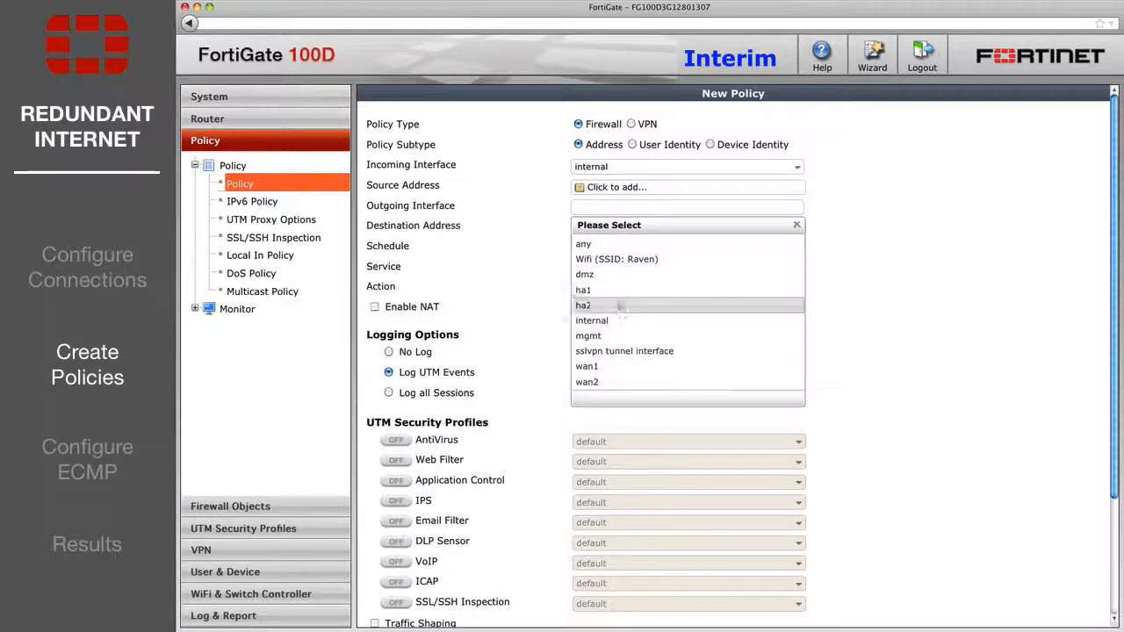
Step: Save an ACCEPT policy internal→wan2, all addresses/services, schedule always, NAT enabled
left_click(687, 187)
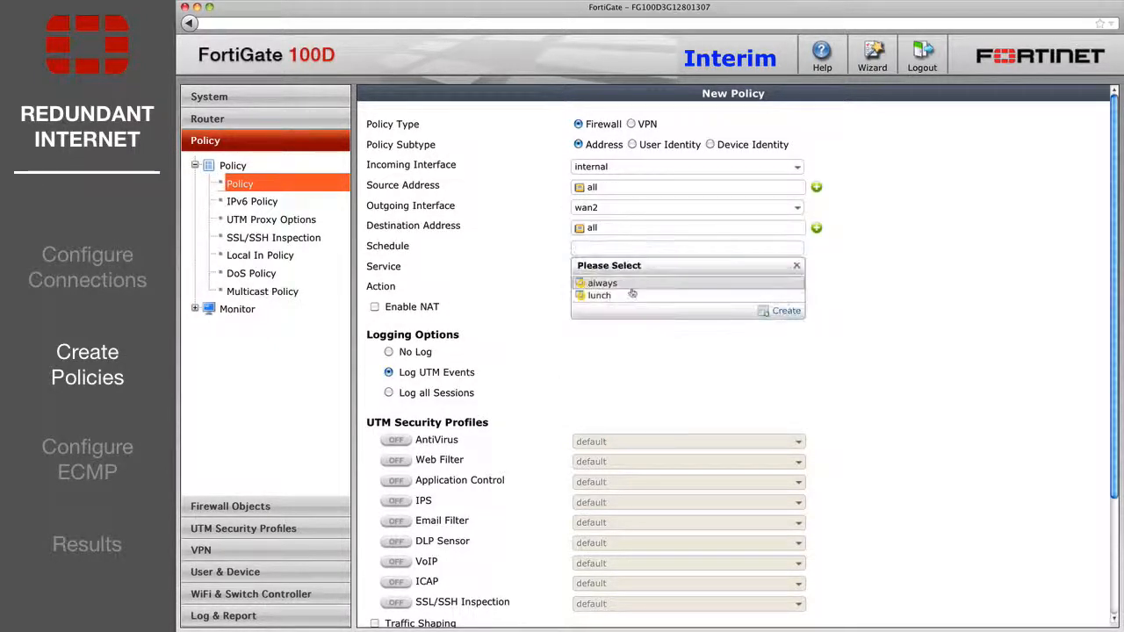
left_click(601, 283)
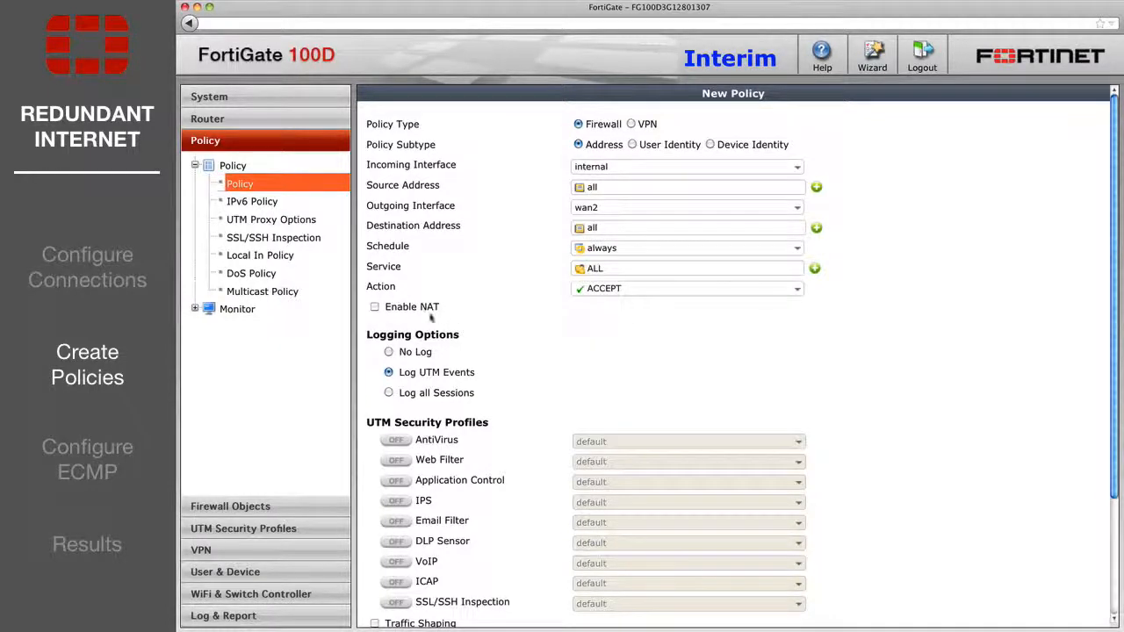
left_click(376, 306)
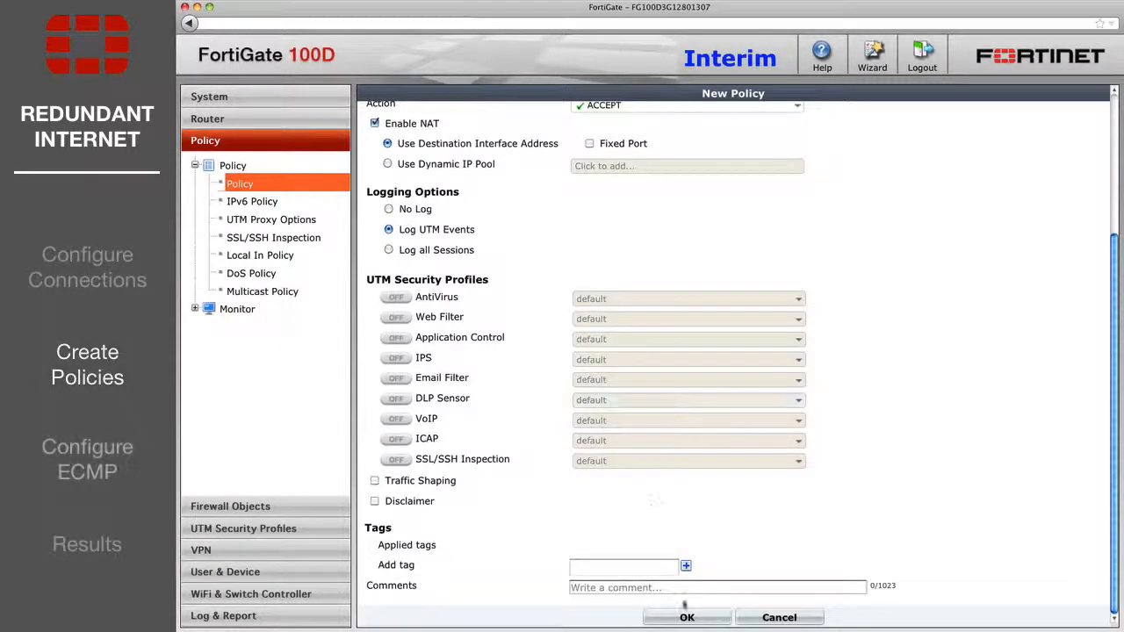
left_click(688, 618)
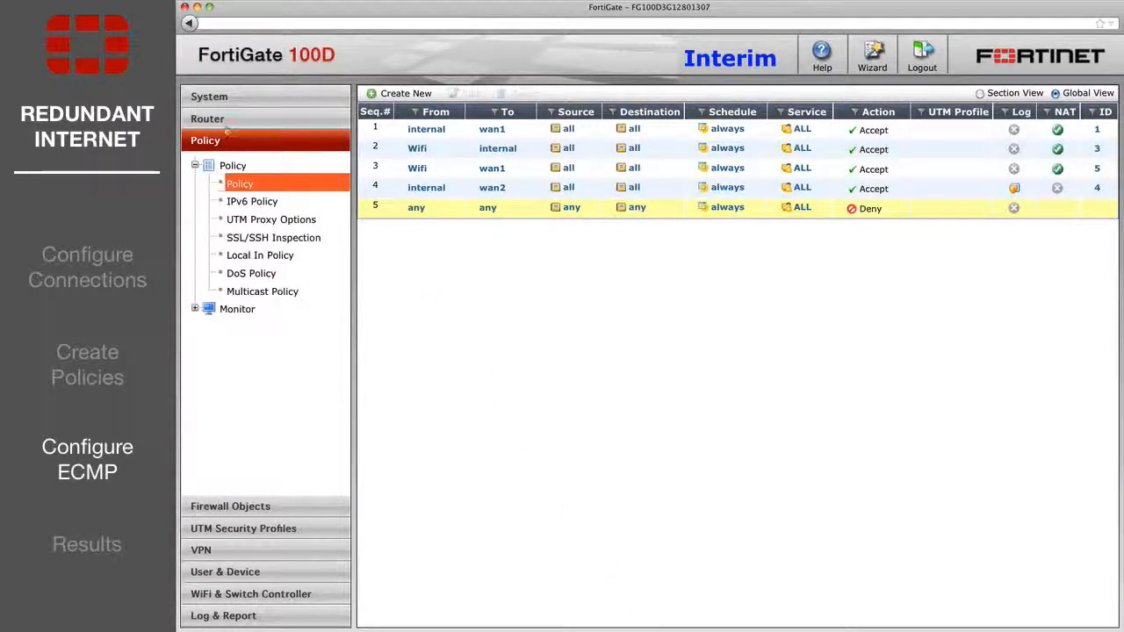
Step: Create dead gateway detection on wan1 pinging 8.8.8.8 with interval 3 in Router > Static > Settings
left_click(207, 119)
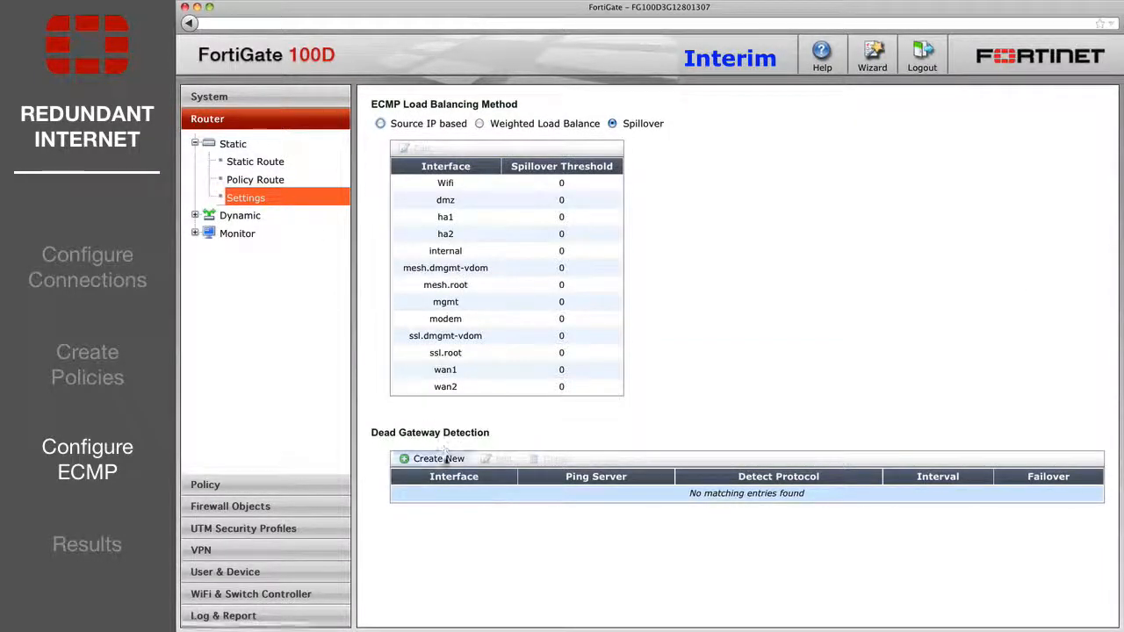
left_click(432, 457)
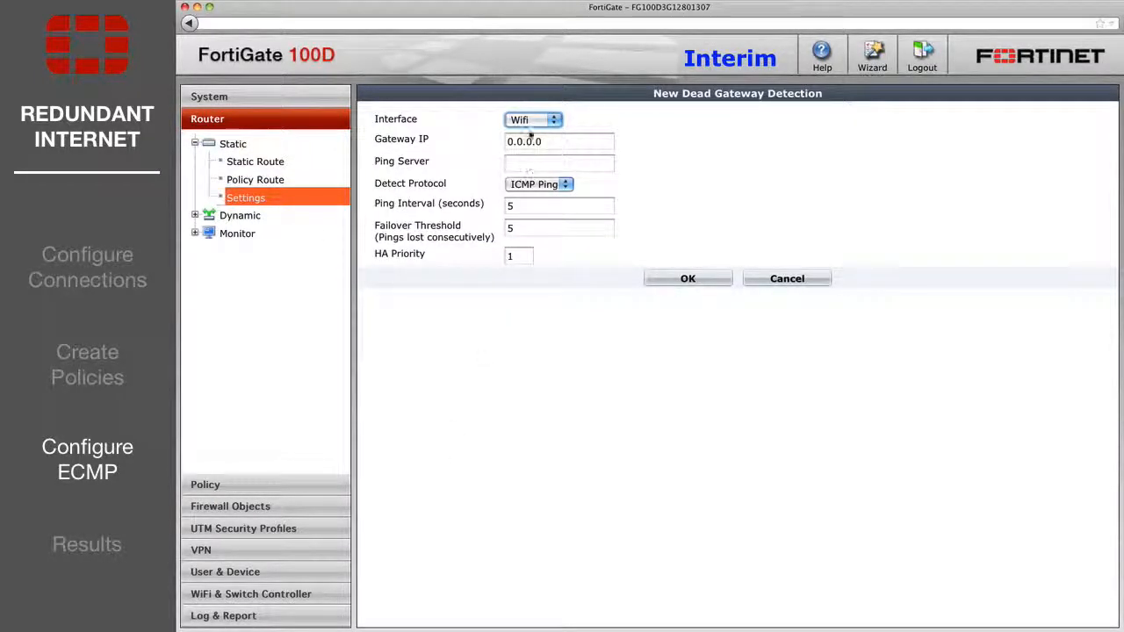
left_click(534, 120)
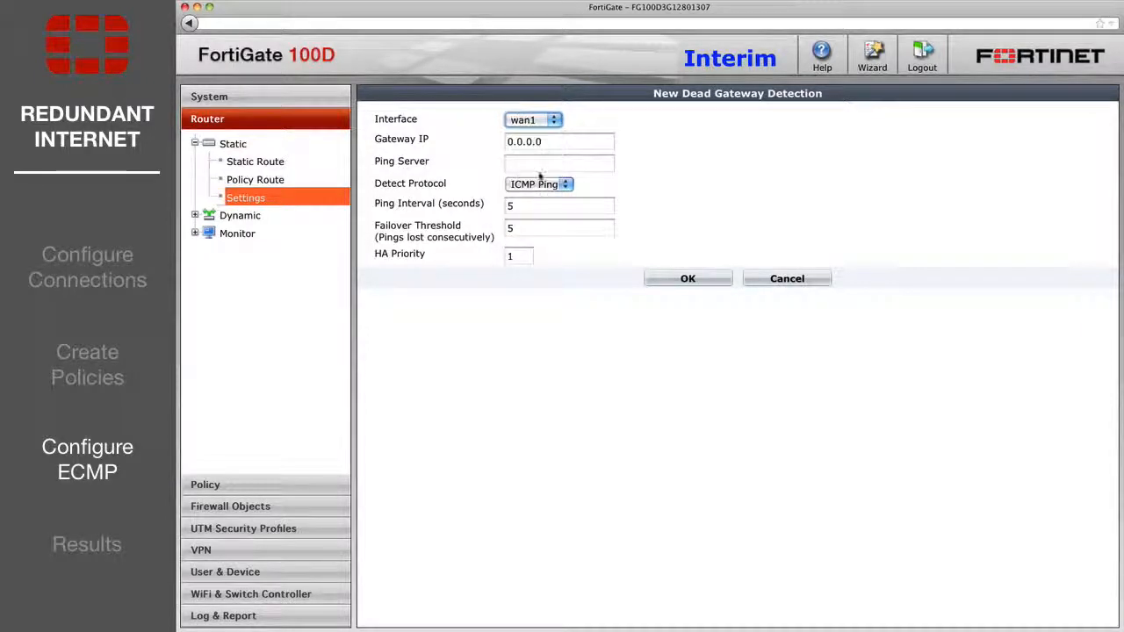
type("8.8.8.8")
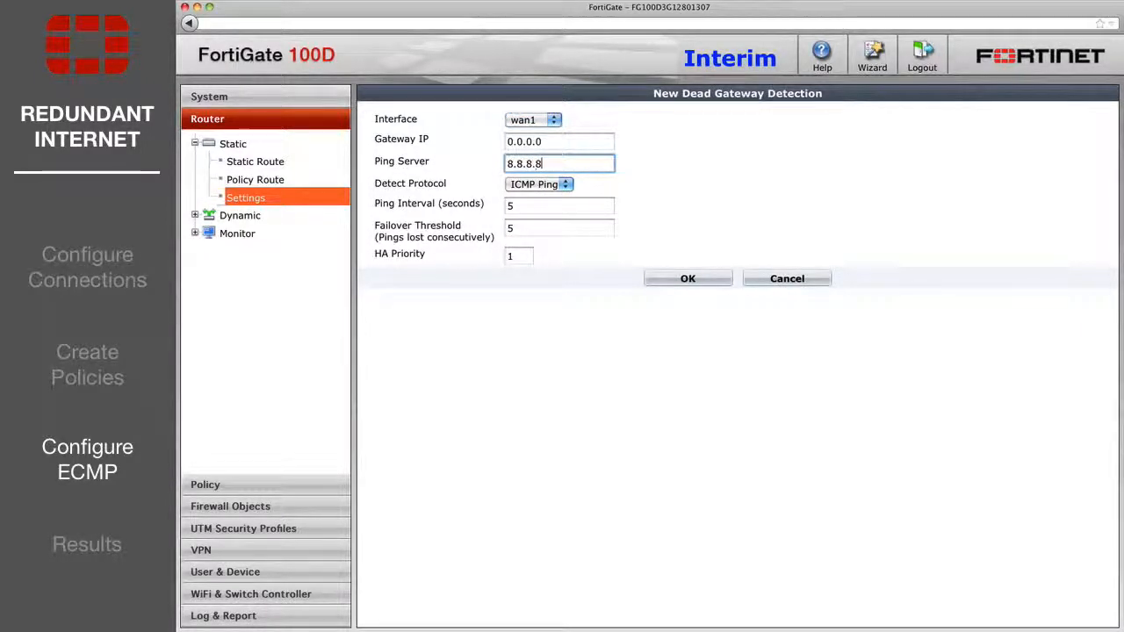
left_click(558, 204)
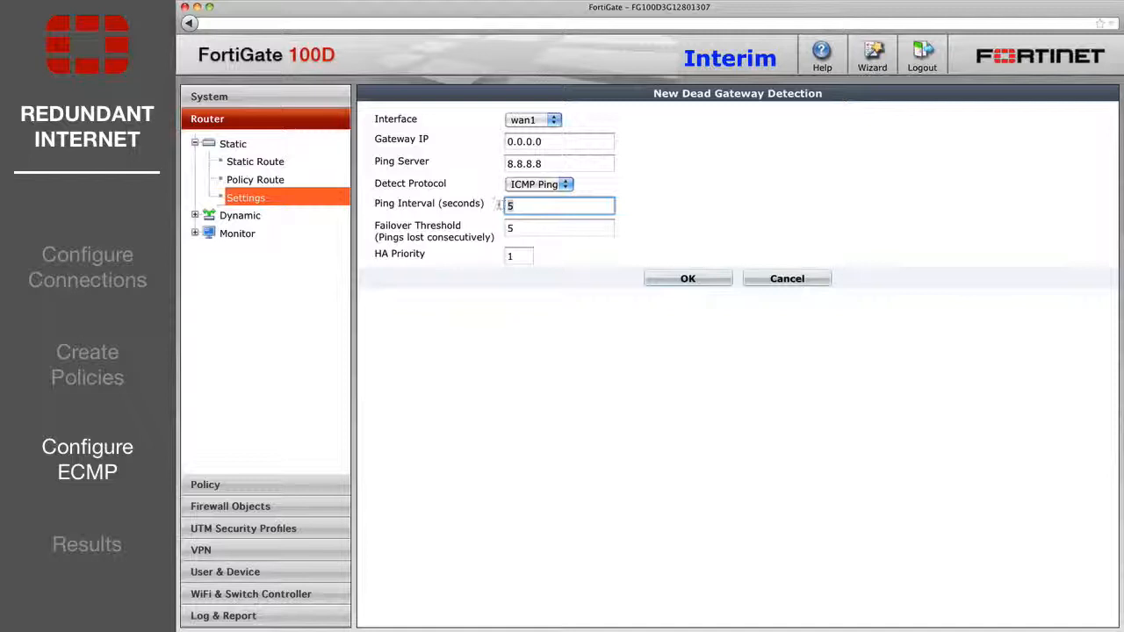
type("3")
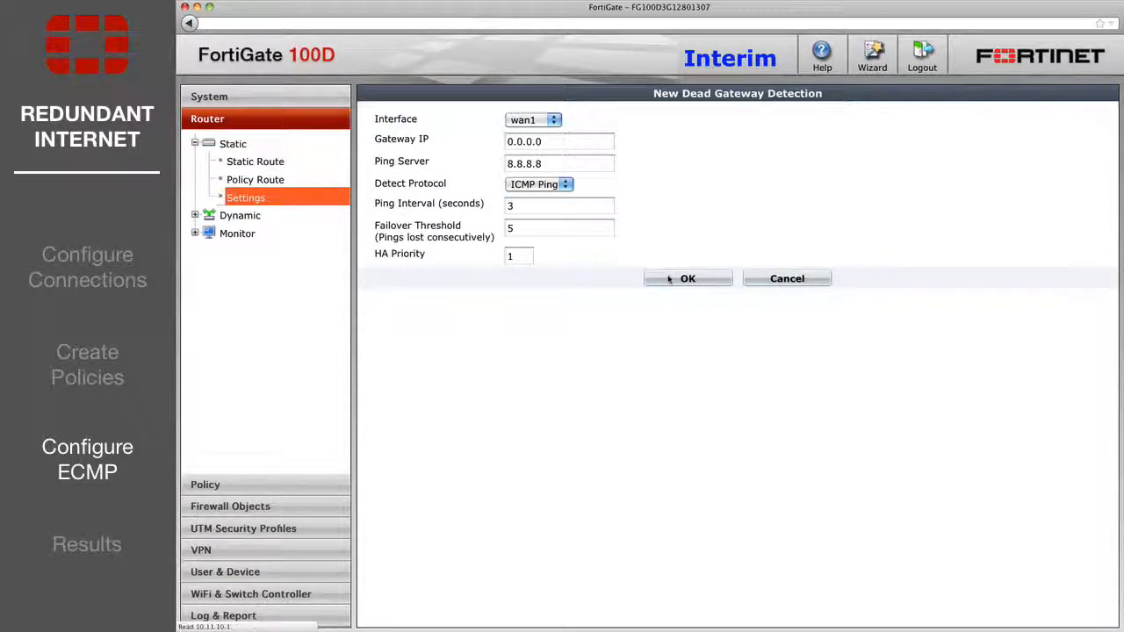
left_click(688, 277)
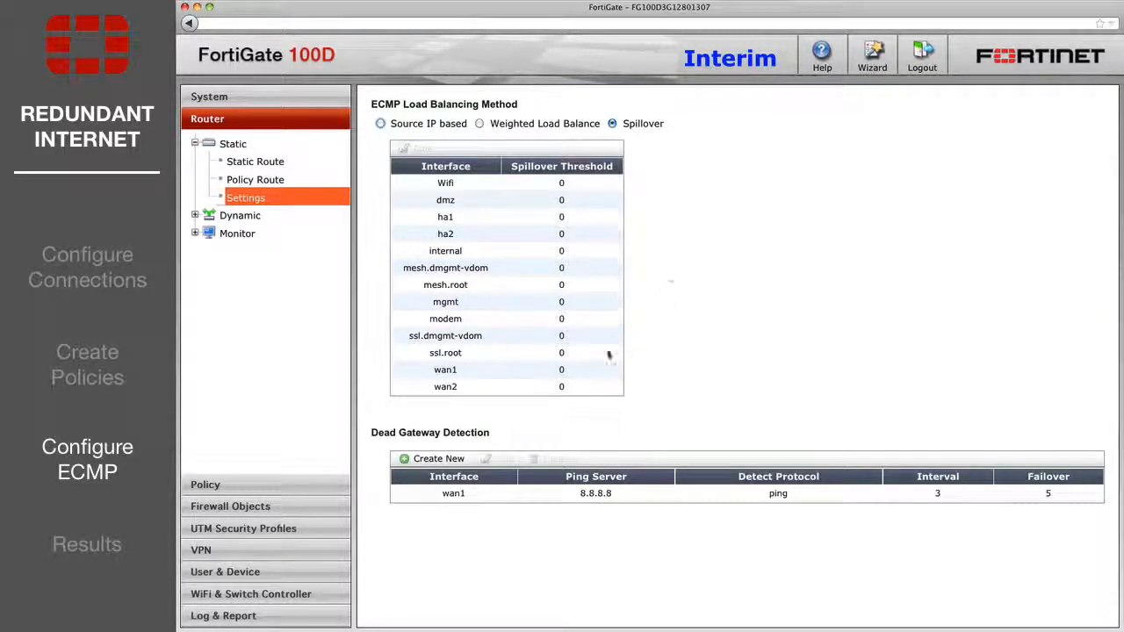
Step: Create dead gateway detection on wan2 pinging 8.8.8.8 with interval 3
left_click(432, 456)
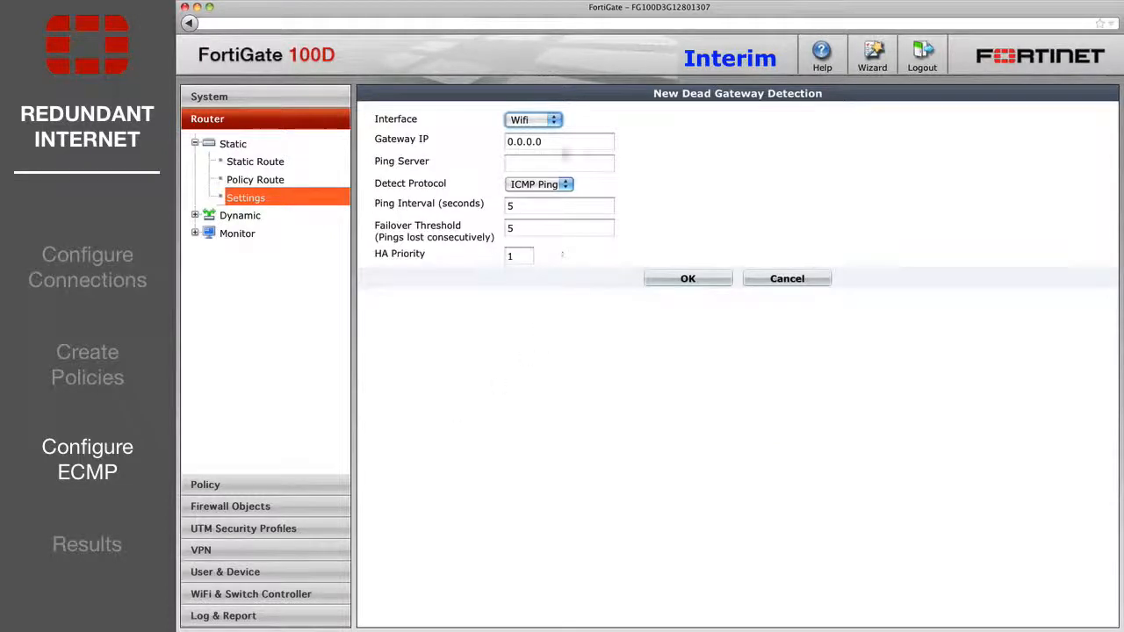
left_click(534, 119)
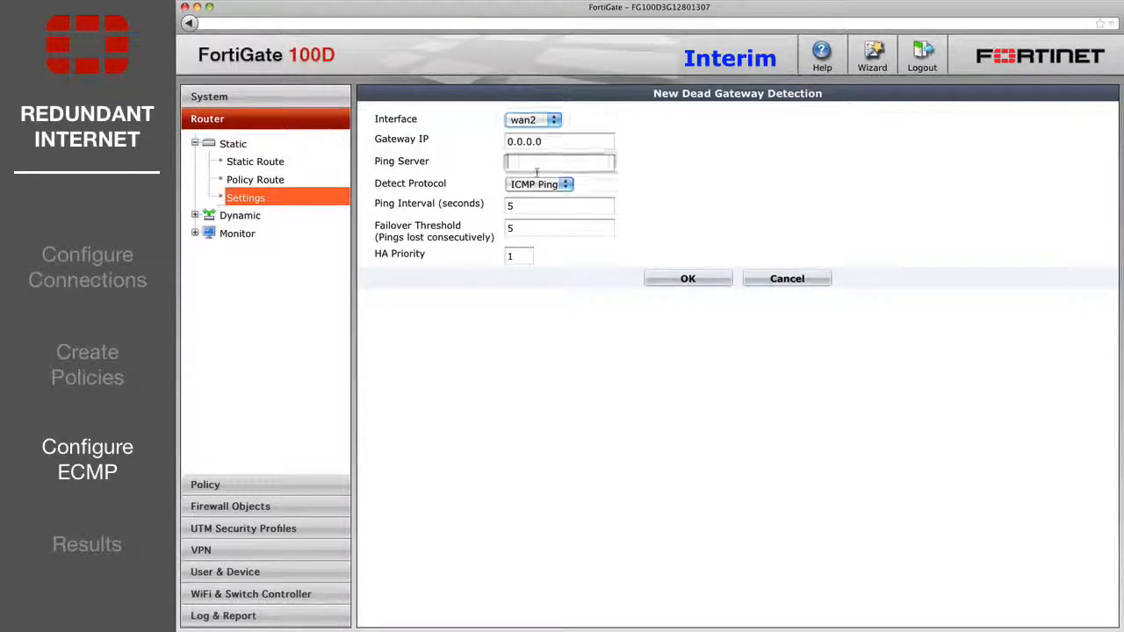
type("8.8.8.8")
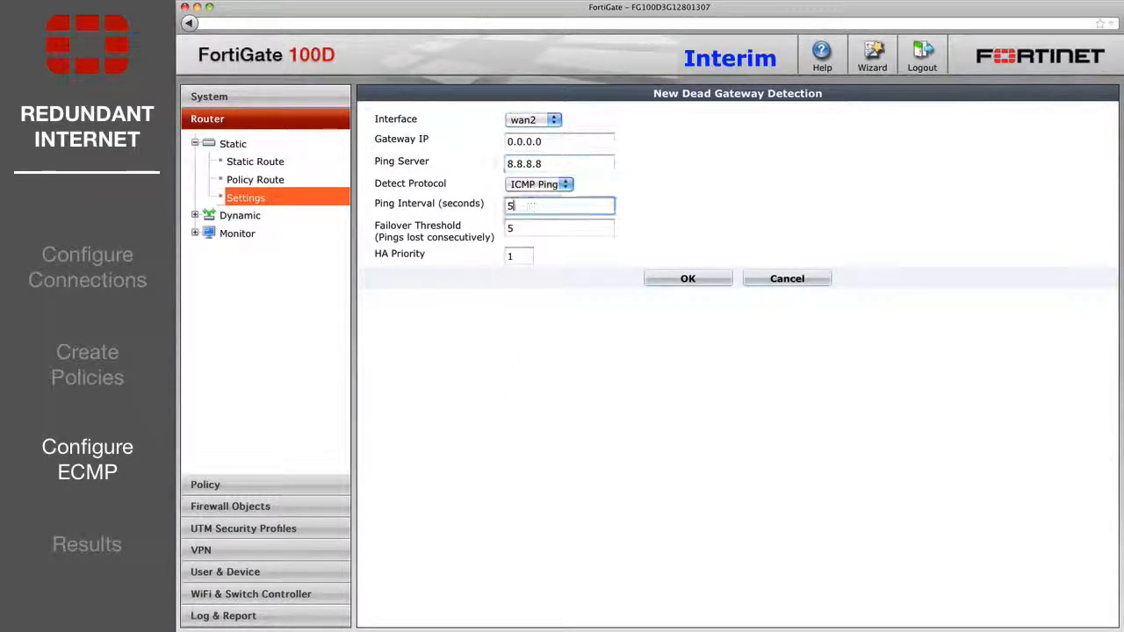
type("3")
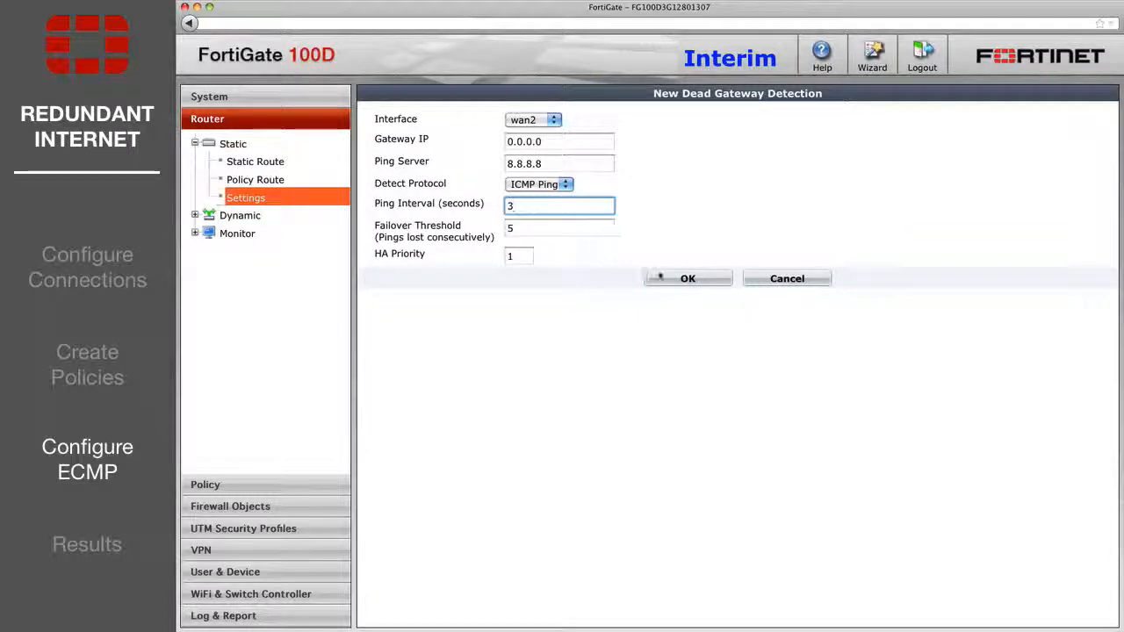
left_click(689, 277)
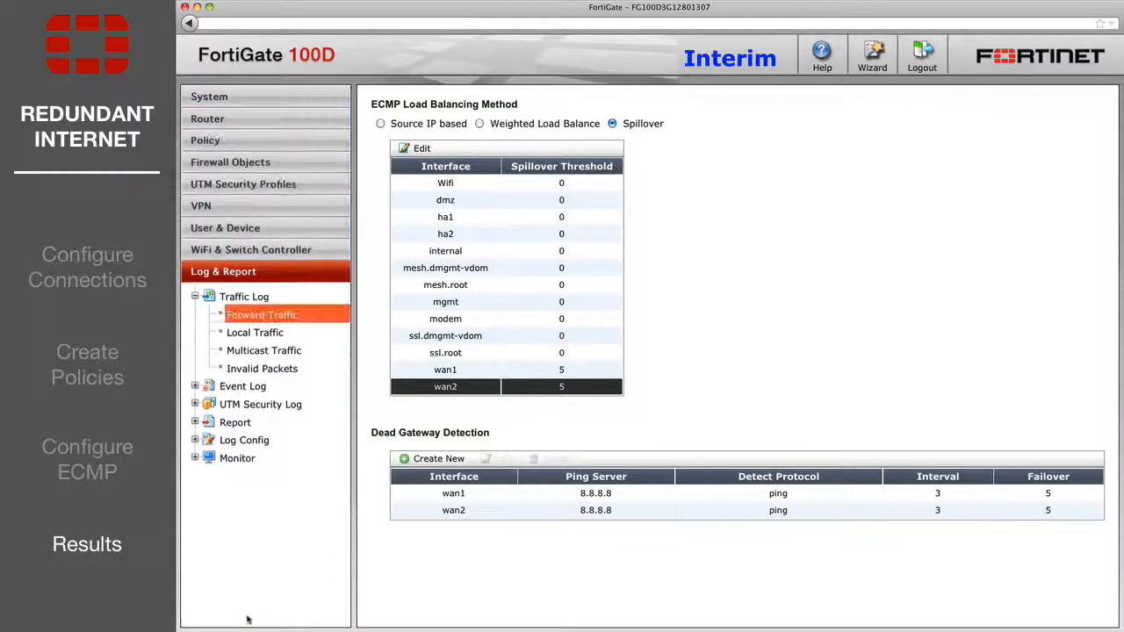
Step: Show Log & Report > Traffic Log > Forward Traffic with sessions on wan1 and wan2
left_click(260, 315)
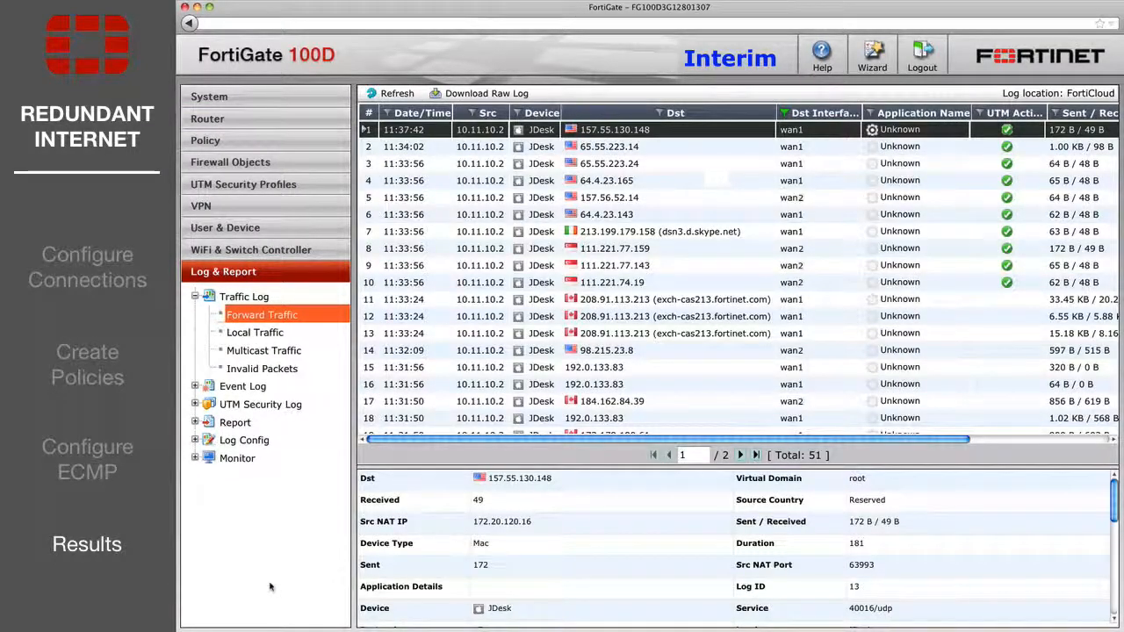